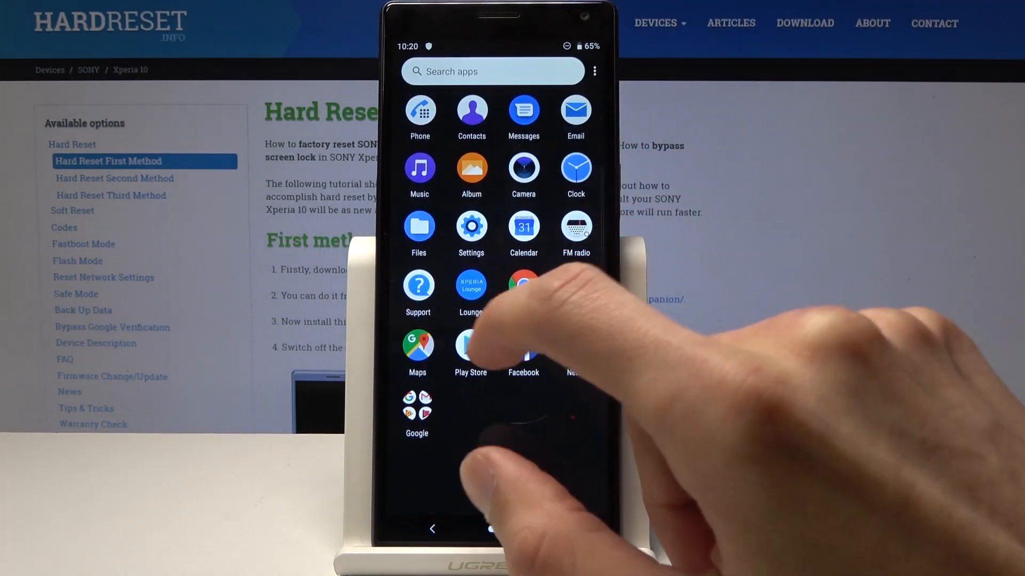
Step: Reach the Hotspot & tethering page via Settings > Network & Internet
{"action": "left_click", "coordinate": [472, 226]}
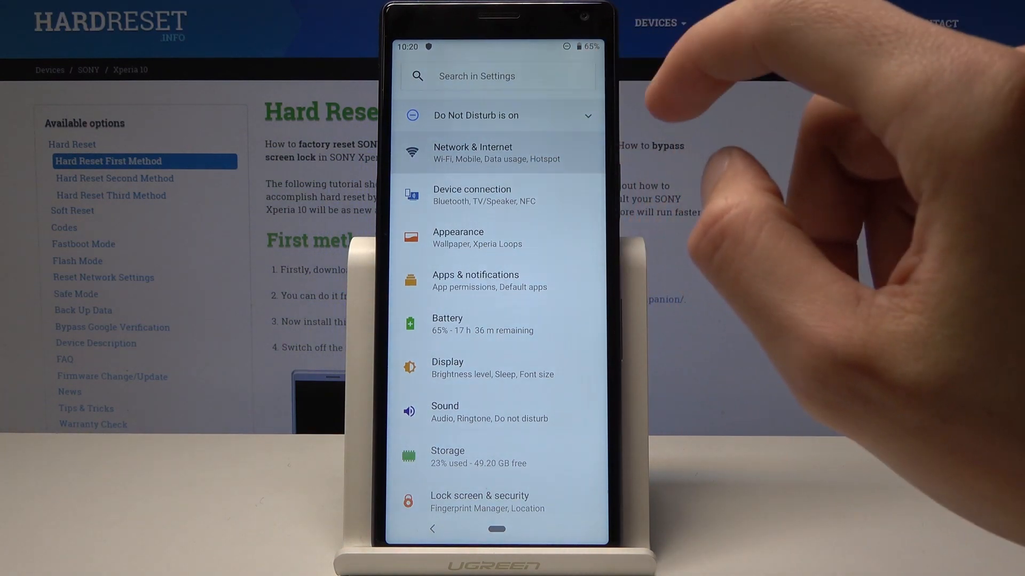
{"action": "left_click", "coordinate": [473, 152]}
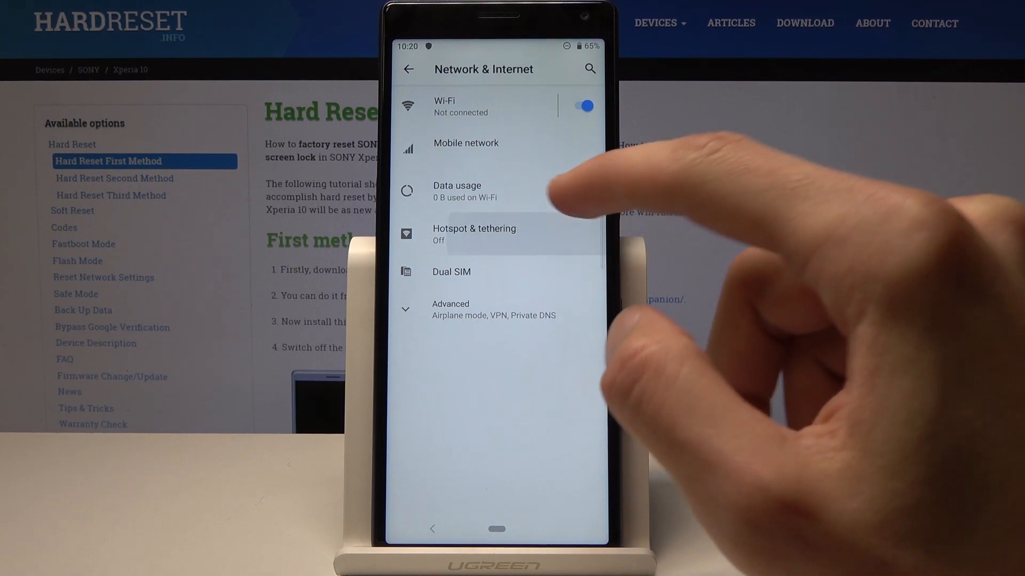
{"action": "left_click", "coordinate": [473, 234]}
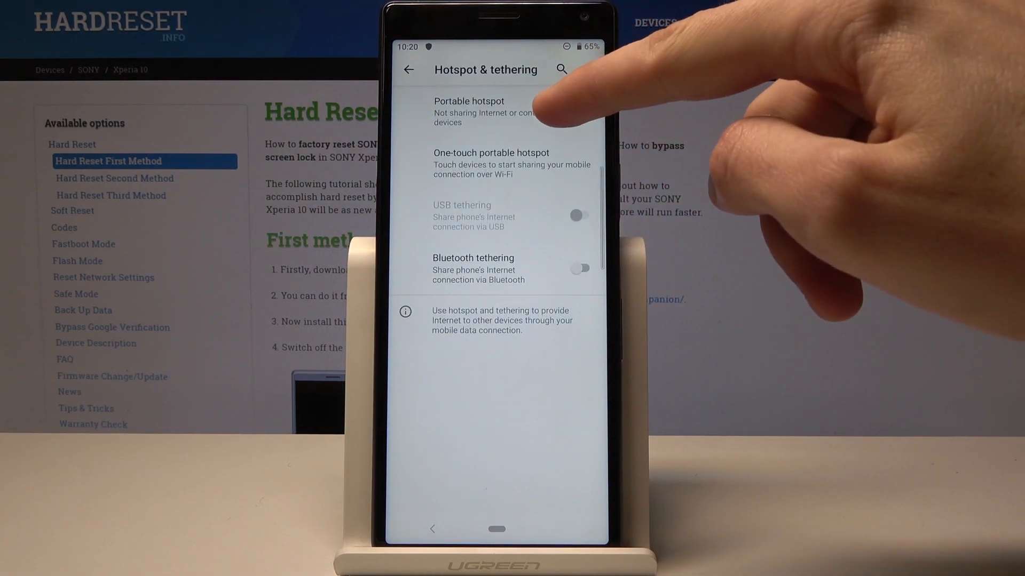
Step: Switch the Xperia 10_fc5d portable hotspot on, confirm the warning, and bring up Configure hotspot
{"action": "left_click", "coordinate": [466, 101]}
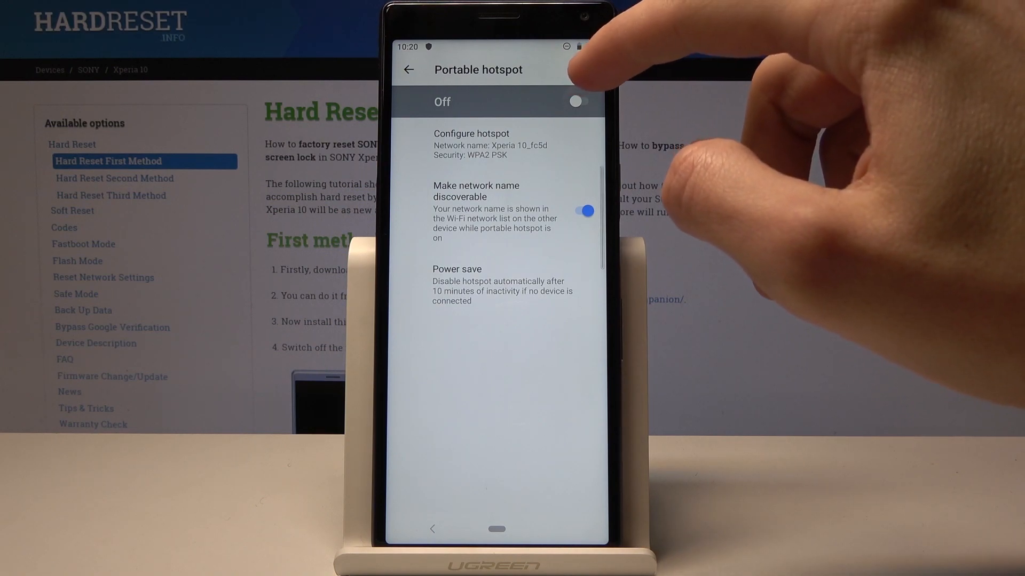
{"action": "left_click", "coordinate": [575, 102]}
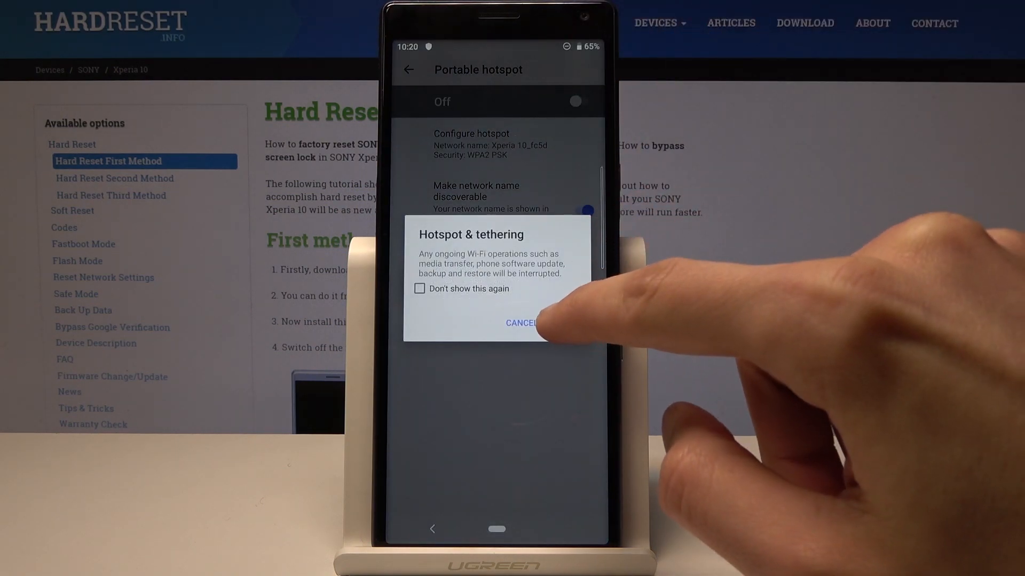
{"action": "left_click", "coordinate": [520, 322]}
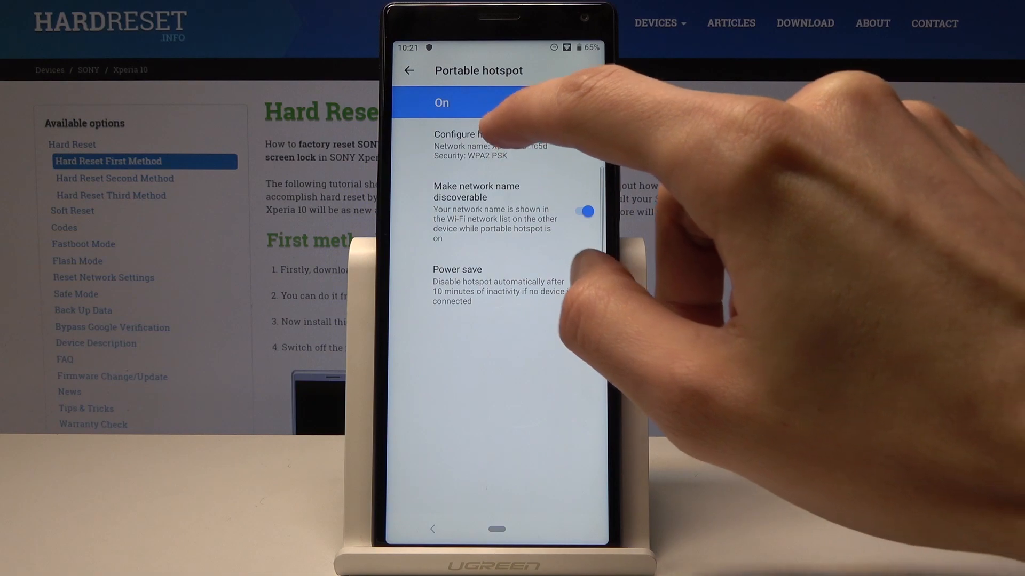
{"action": "left_click", "coordinate": [471, 138]}
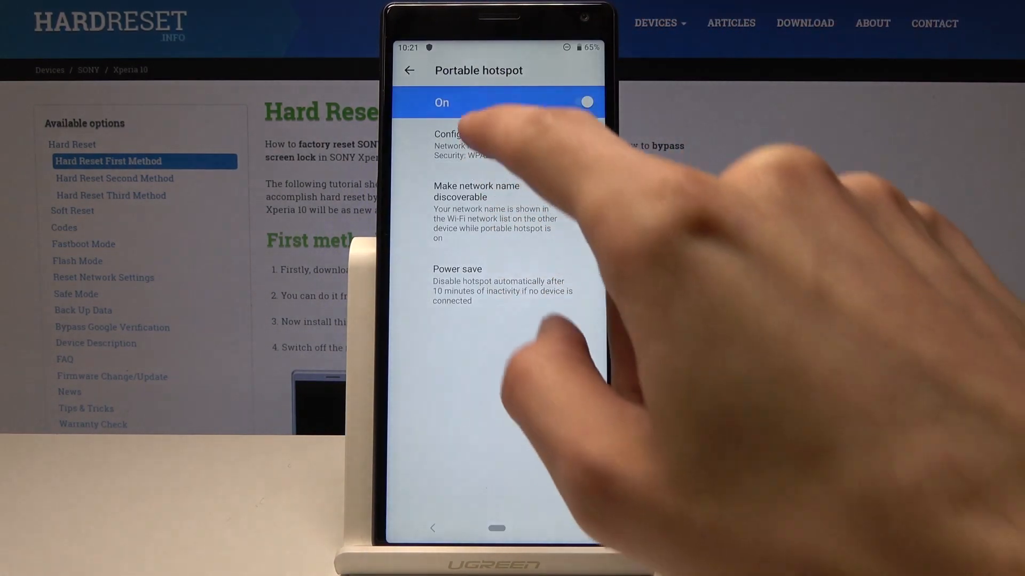
{"action": "left_click", "coordinate": [459, 138]}
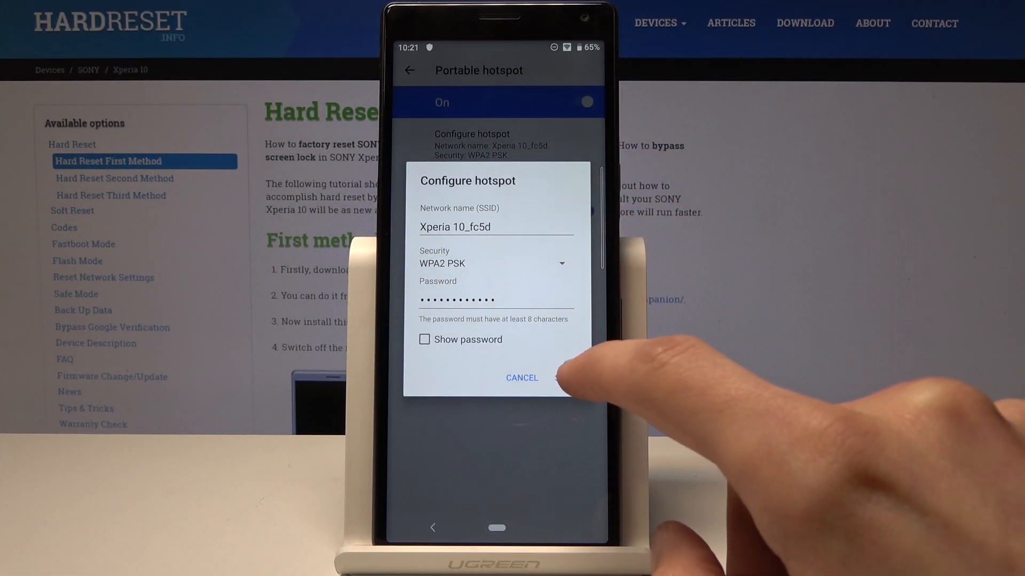
Step: Dismiss the Tethering error and cancel the Configure hotspot dialog without saving changes
{"action": "left_click", "coordinate": [565, 377]}
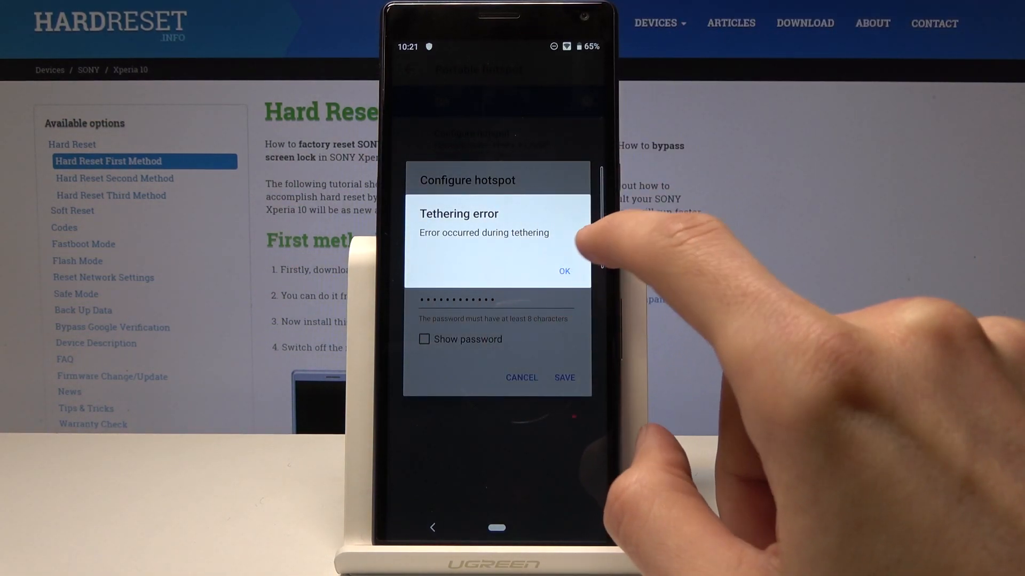
{"action": "left_click", "coordinate": [564, 271]}
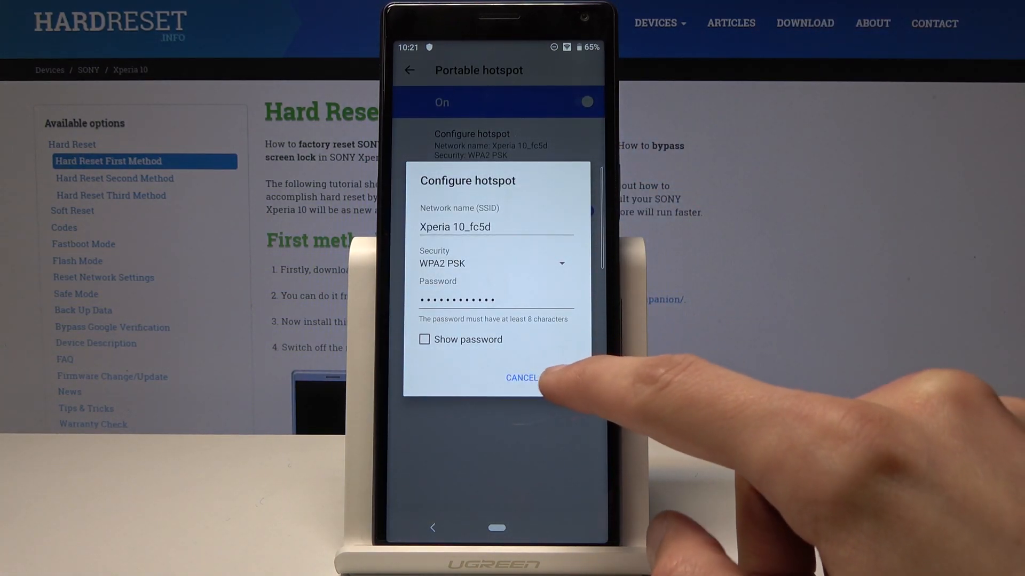
{"action": "left_click", "coordinate": [522, 378]}
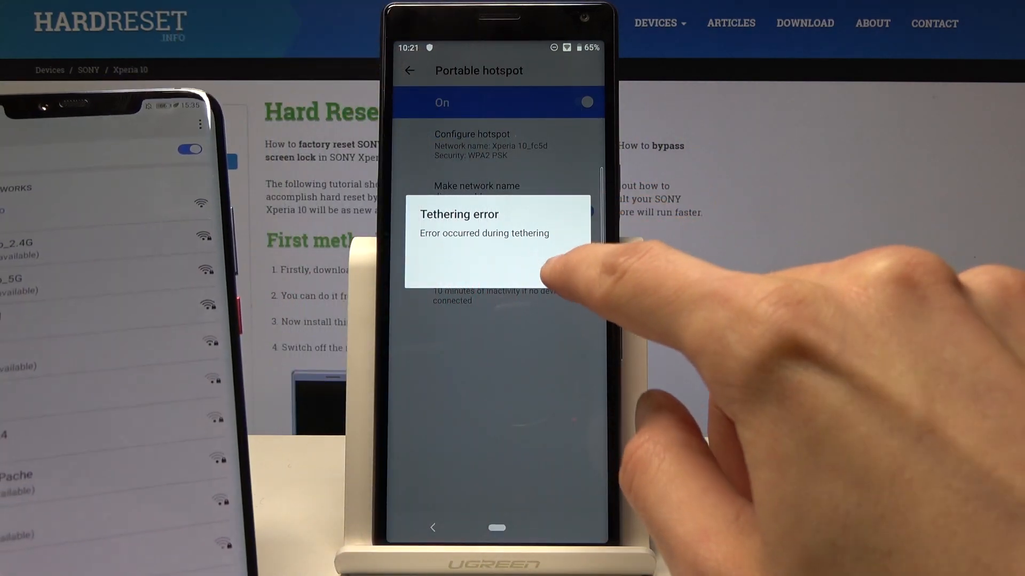
Step: Toggle the hotspot off and back on, confirm the warning, and show Xperia 10_fc5d with WPA2 PSK and password
{"action": "left_click", "coordinate": [587, 103]}
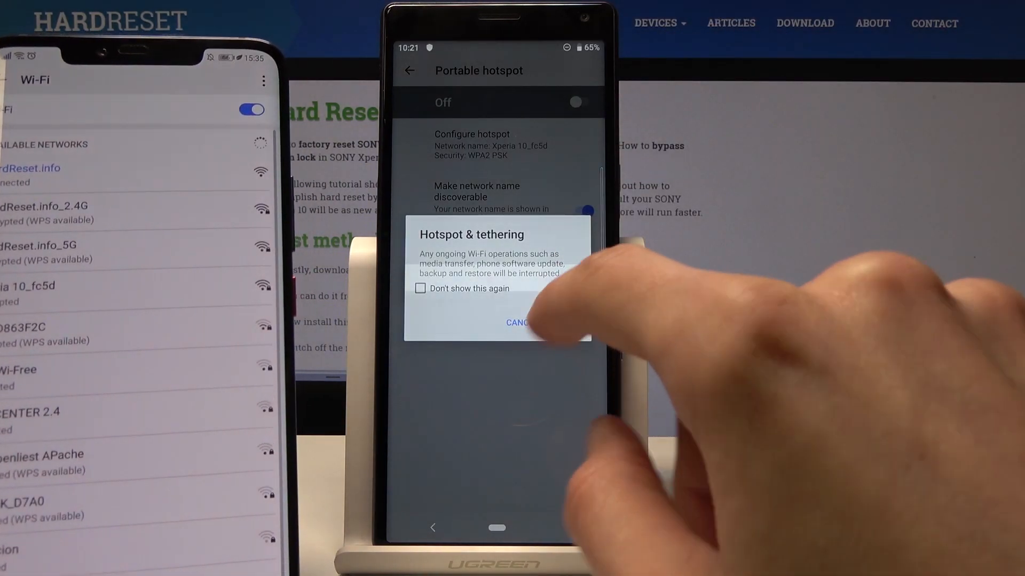
{"action": "left_click", "coordinate": [518, 322]}
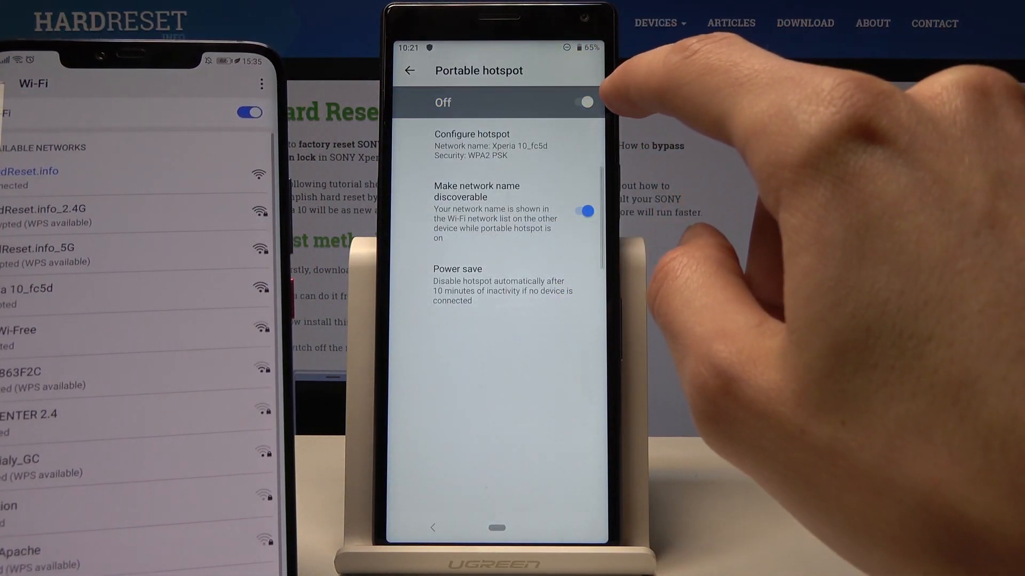
{"action": "left_click", "coordinate": [585, 103]}
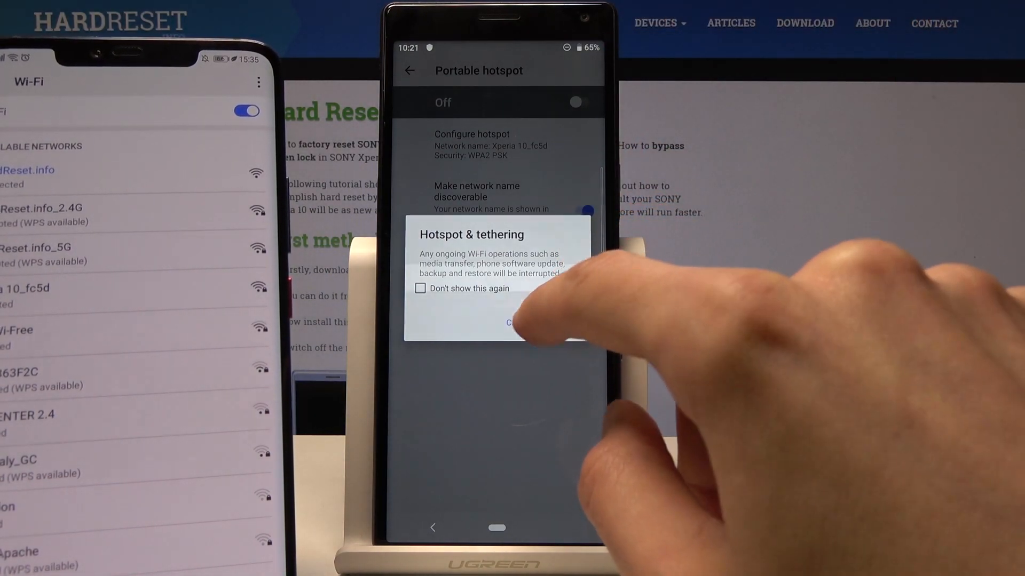
{"action": "left_click", "coordinate": [513, 322]}
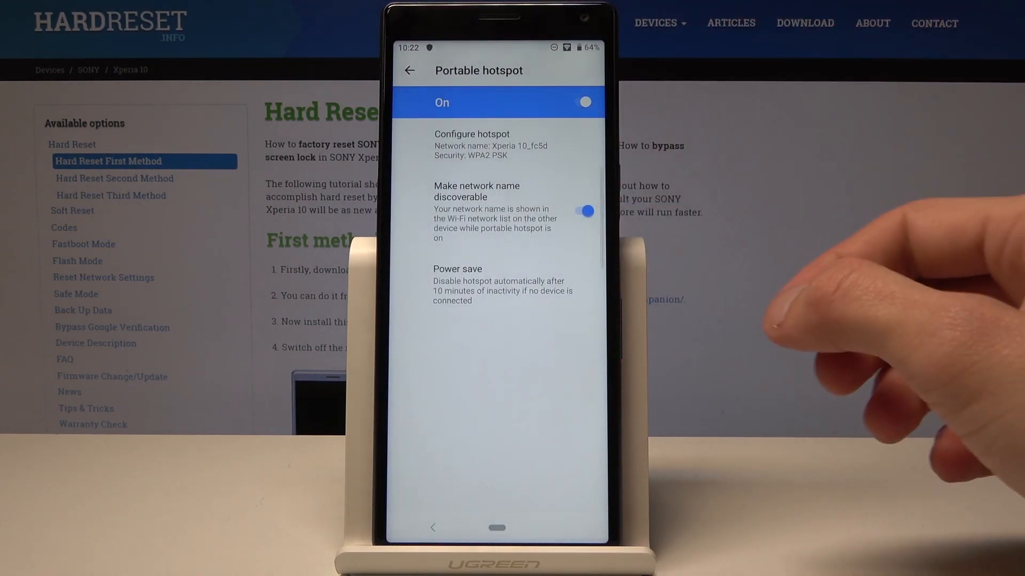
{"action": "left_click", "coordinate": [472, 135]}
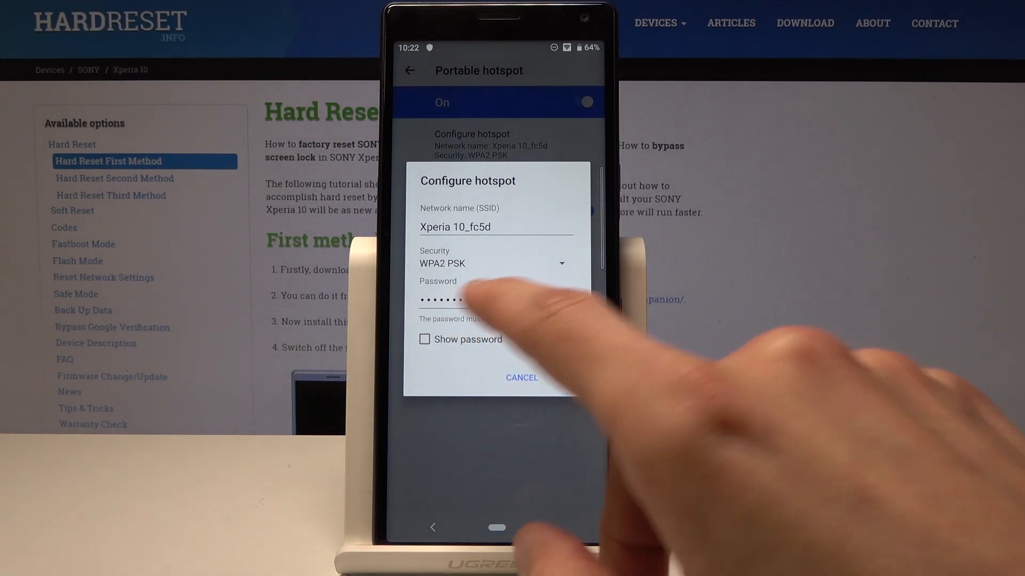